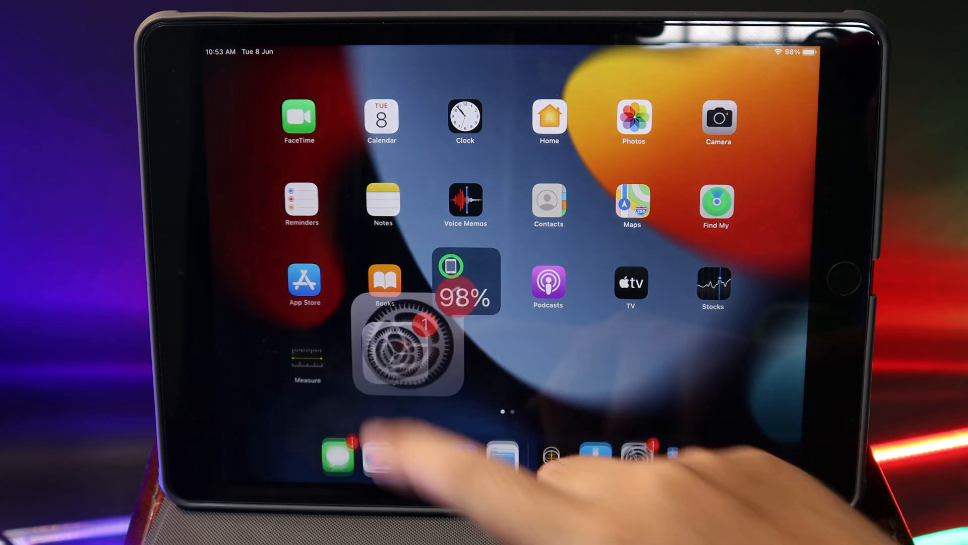
# Switch on Low Power Mode under Settings > Battery
pyautogui.click(404, 345)
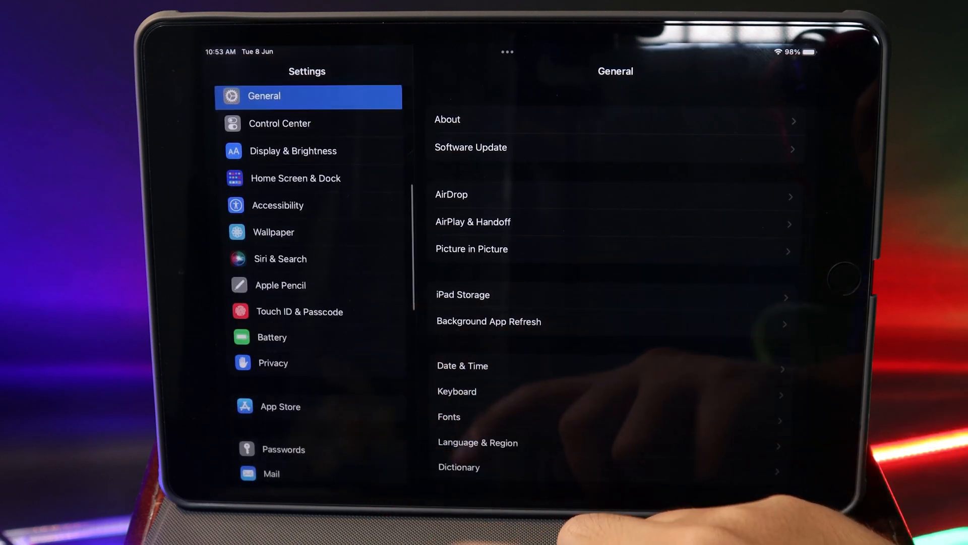
pyautogui.click(271, 337)
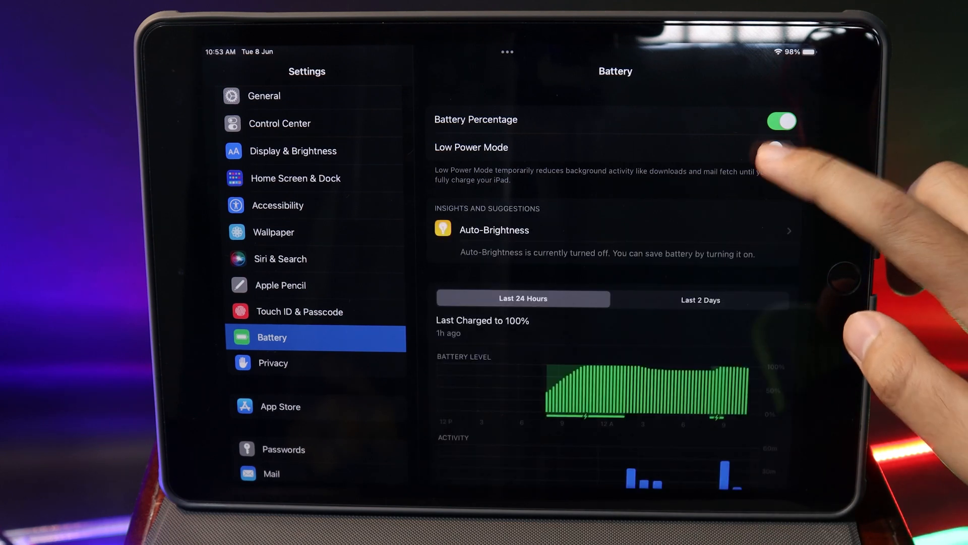
pyautogui.click(780, 149)
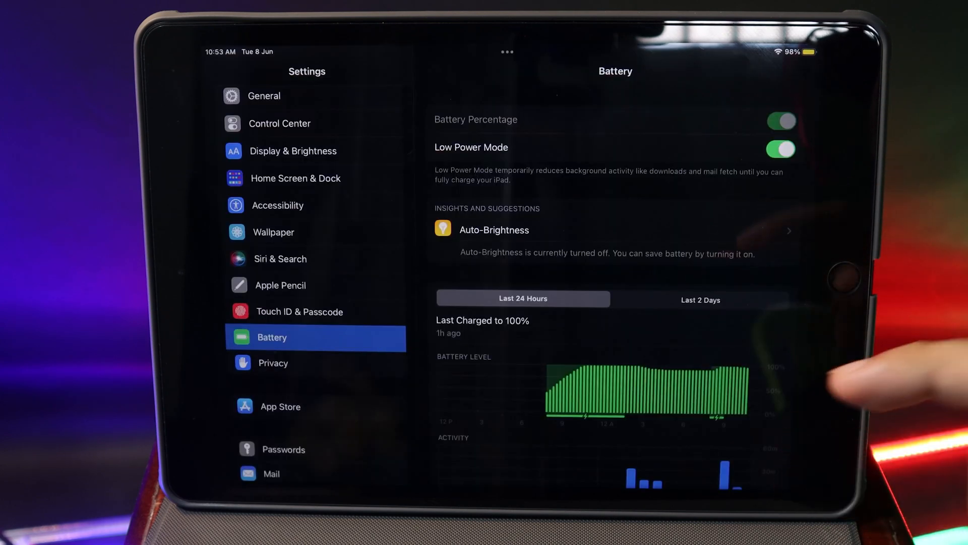
pyautogui.scroll(-3)
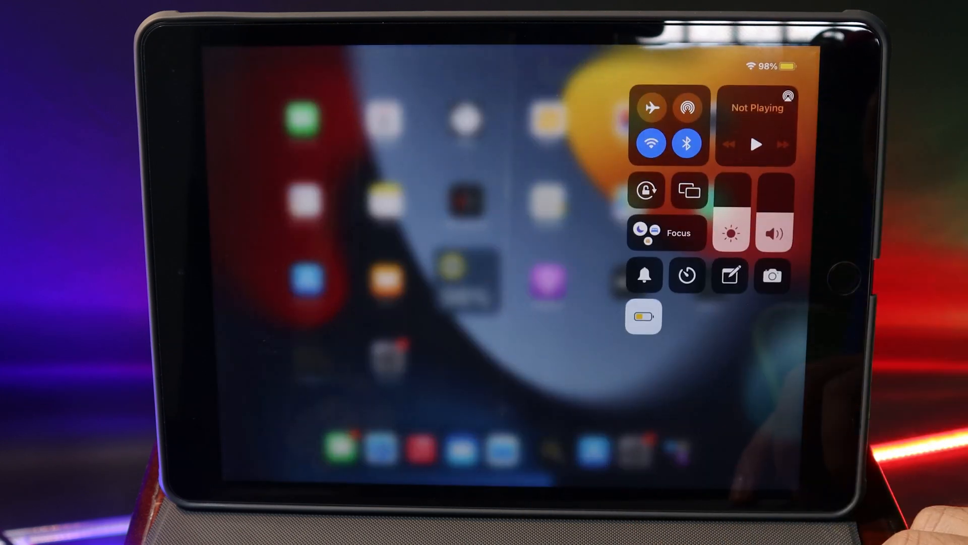
# Tap the Control Center Low Power Mode button to turn it on, then toggle it again
pyautogui.click(643, 316)
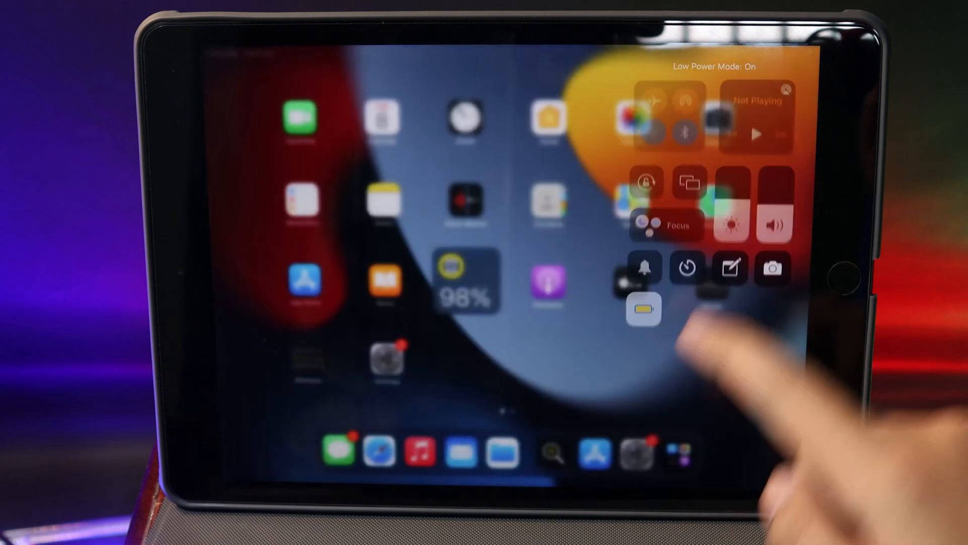
pyautogui.click(644, 309)
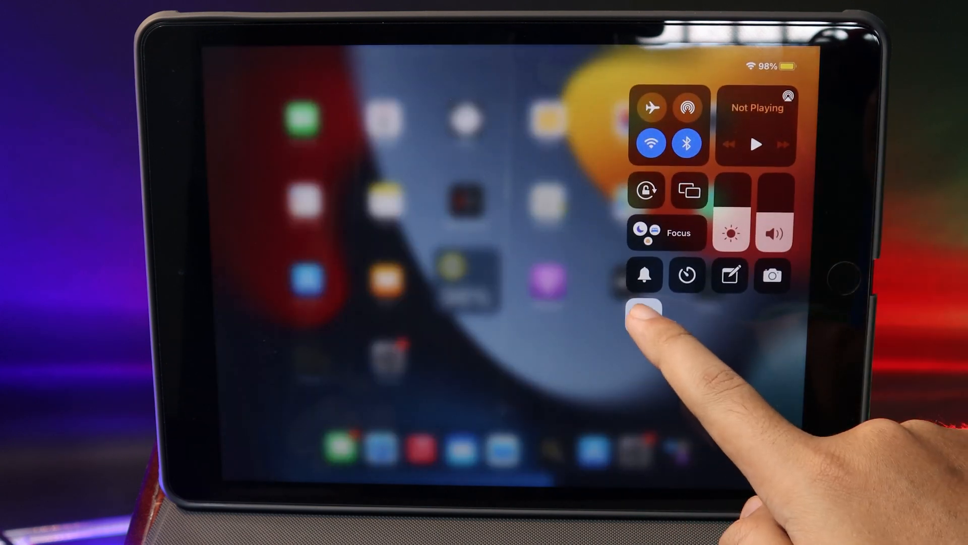